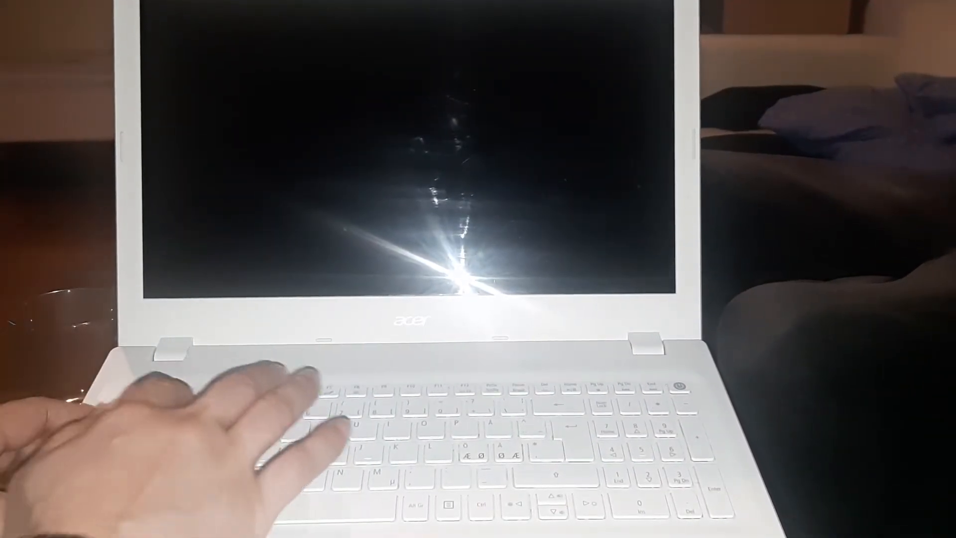
Power on the Acer laptop and tap F2 during the 'explore beyond limits' splash to enter BIOS setup.
left_click(677, 387)
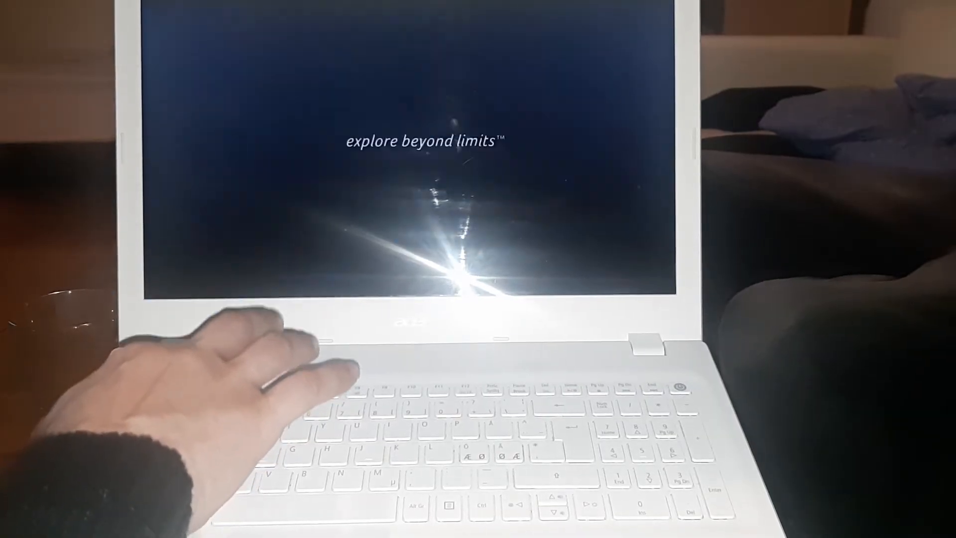